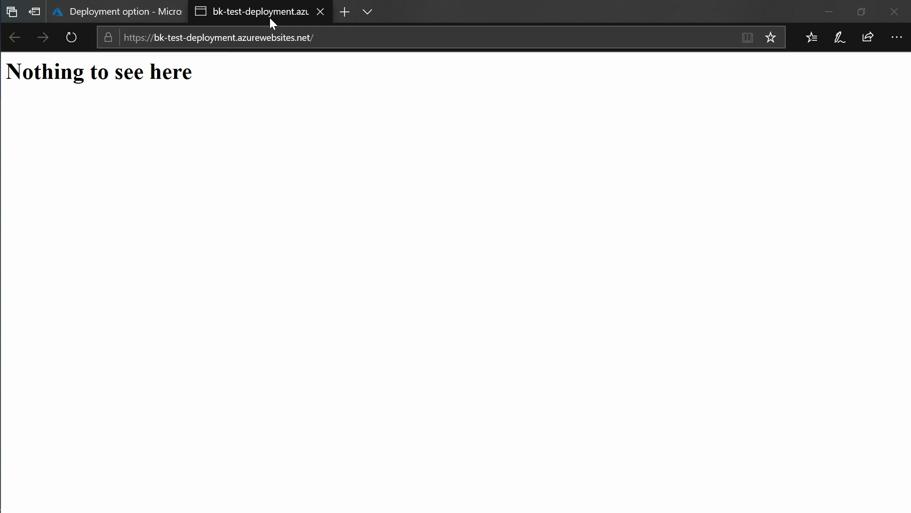
# Return from the live site to the bk-test-deployment App Service overview in the Azure portal.
pyautogui.click(118, 12)
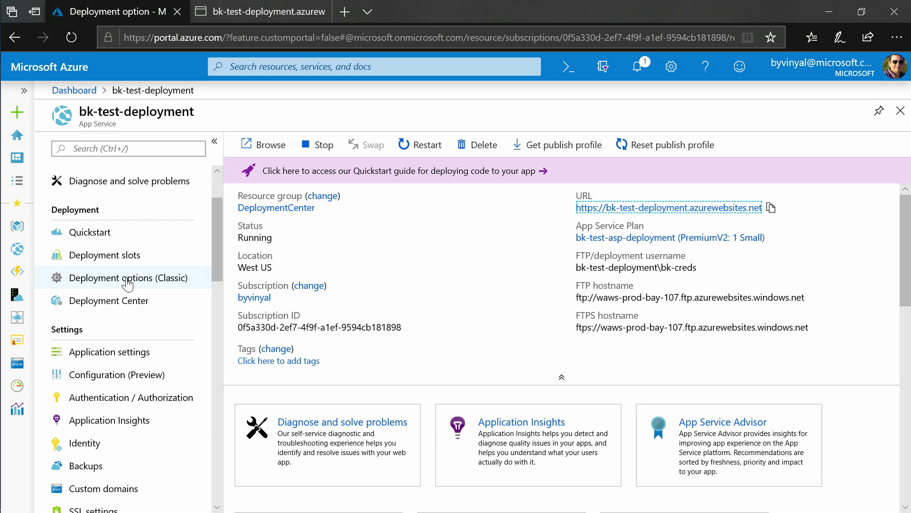
pyautogui.moveTo(119, 300)
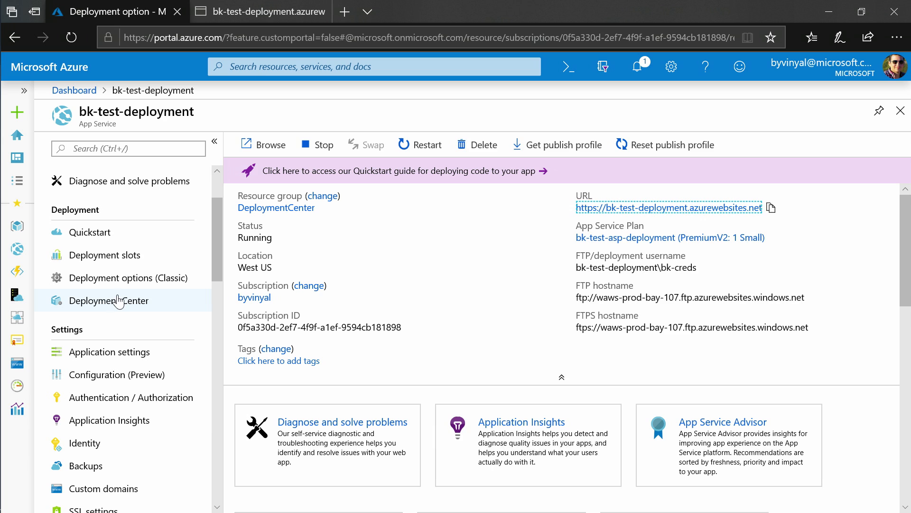
pyautogui.moveTo(114, 305)
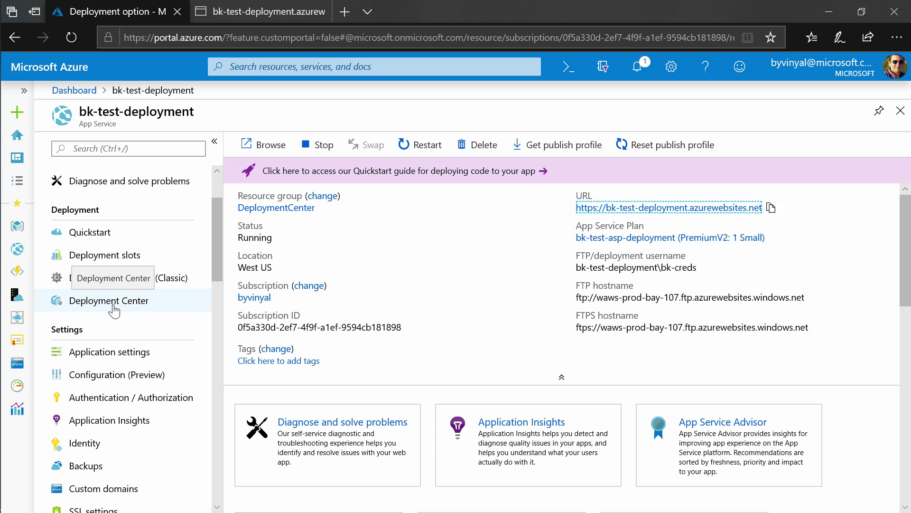
# Go to bk-test-deployment's Deployment Center and review the source control tiles from Azure Repos down to External and FTP.
pyautogui.click(108, 300)
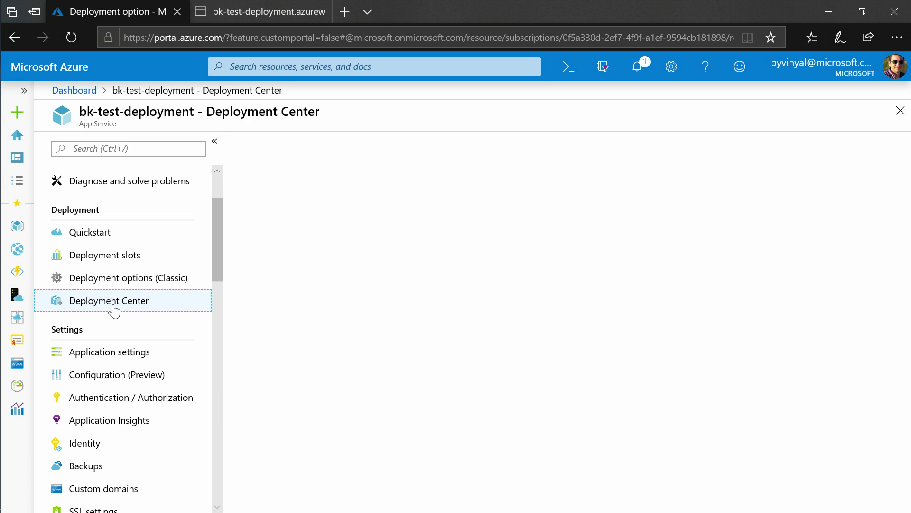
pyautogui.click(109, 300)
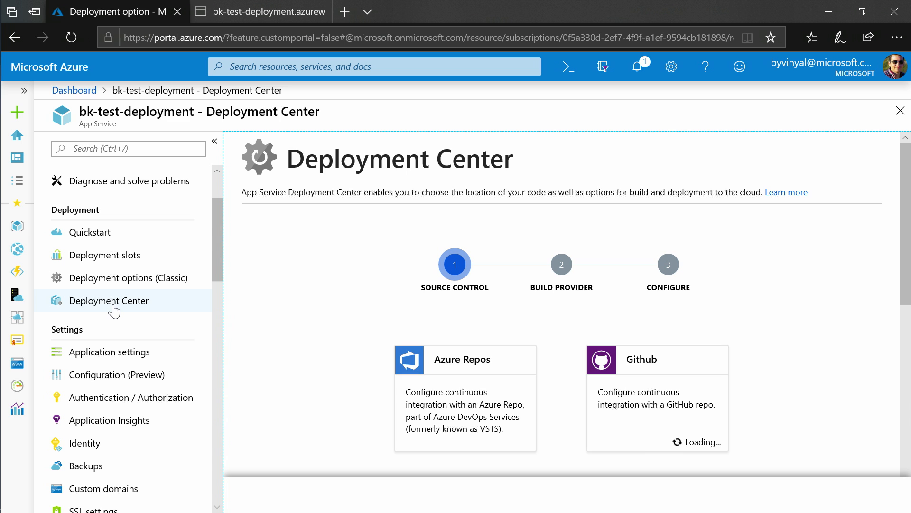
pyautogui.scroll(-3)
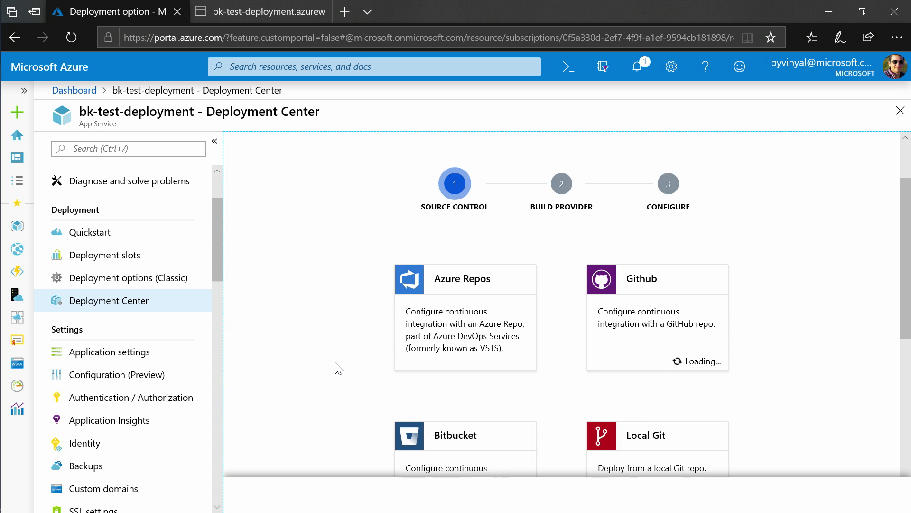
pyautogui.scroll(-3)
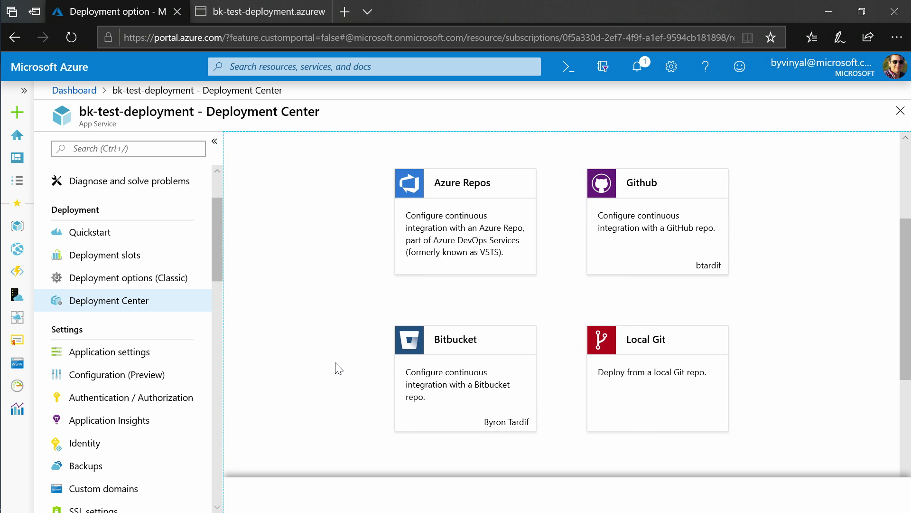
pyautogui.scroll(-3)
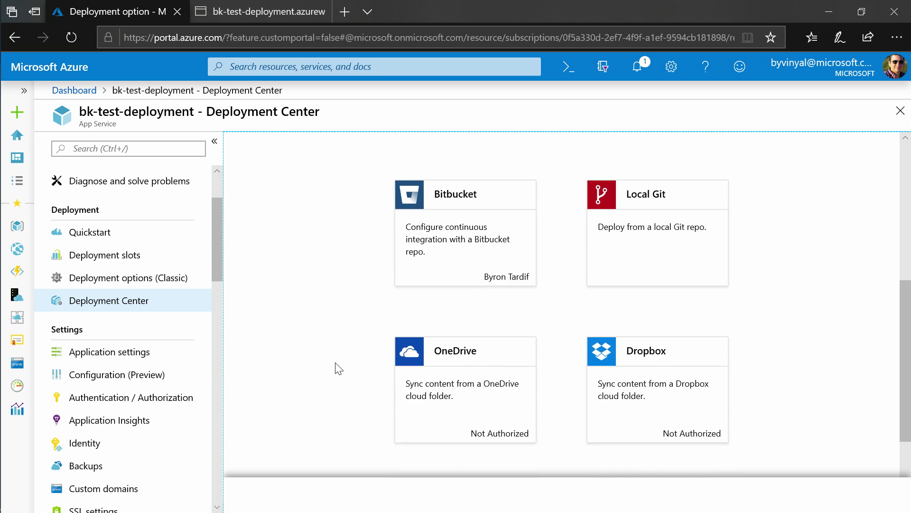
pyautogui.scroll(-3)
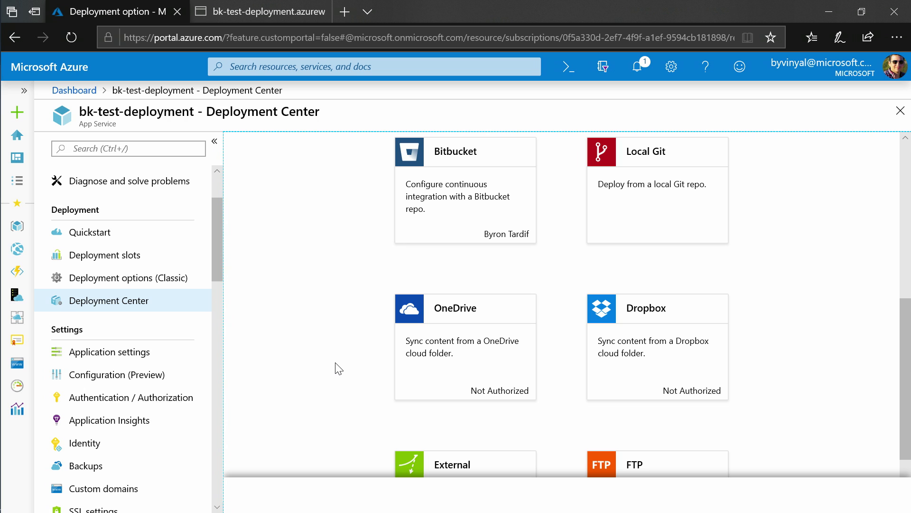
pyautogui.scroll(-3)
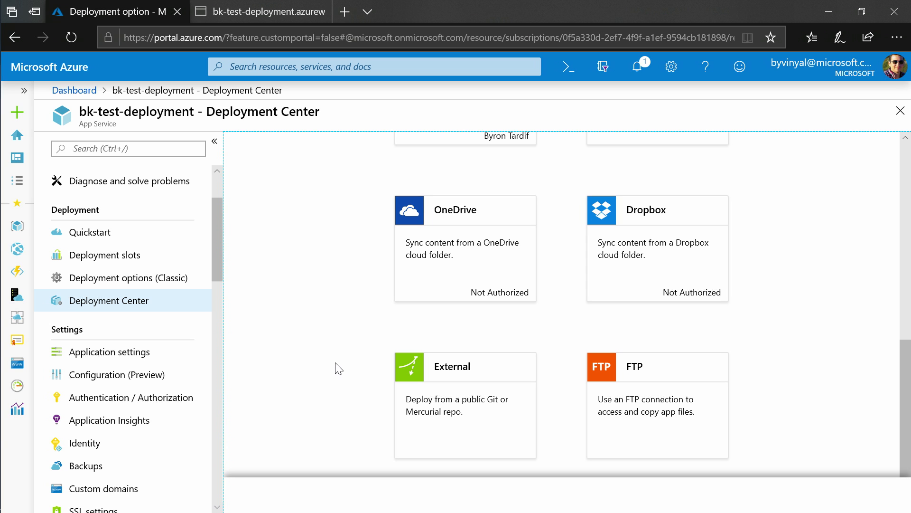
pyautogui.moveTo(660, 375)
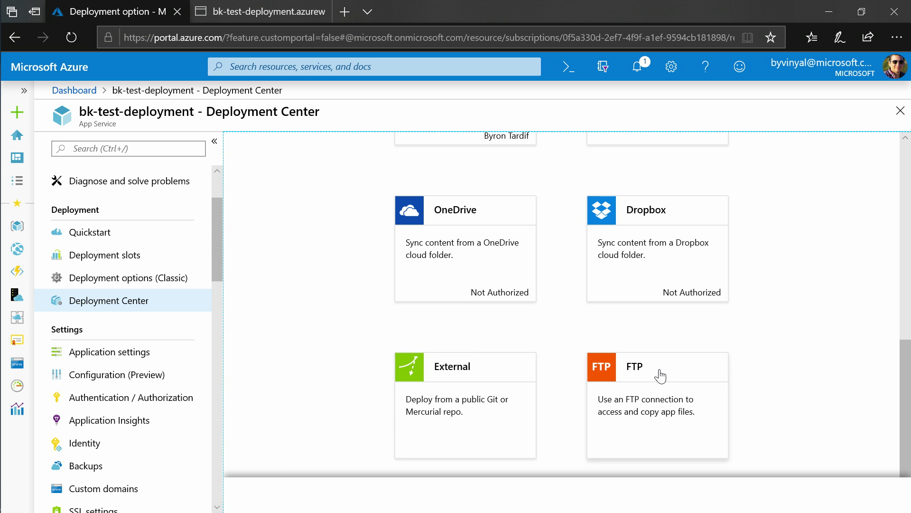
# Choose Github as the Deployment Center source control, adding a Summary step to the wizard.
pyautogui.scroll(3)
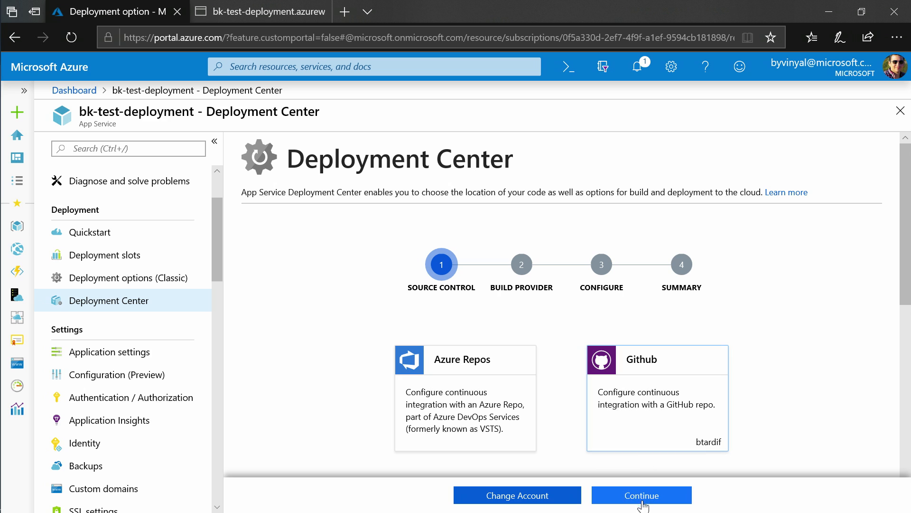
pyautogui.moveTo(720, 450)
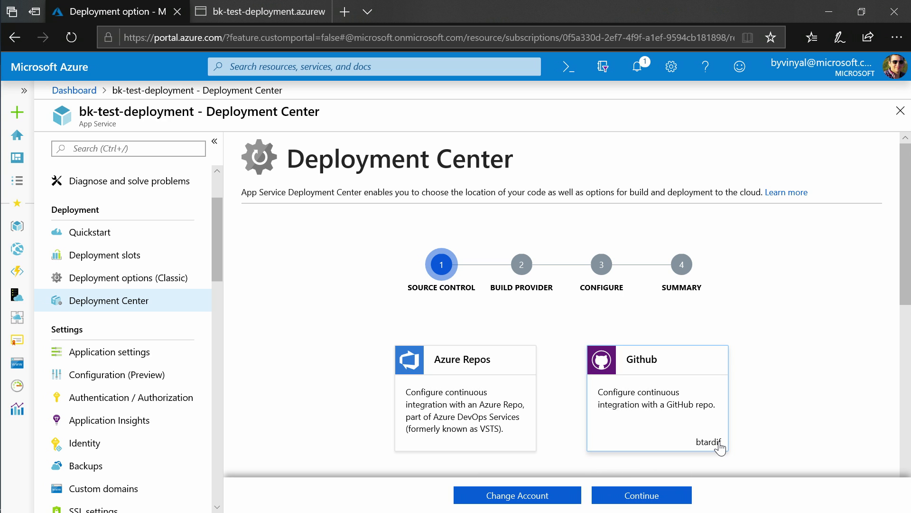
# Continue to the Build Provider step showing App Service Kudu build server and Azure Pipelines (Preview).
pyautogui.click(642, 495)
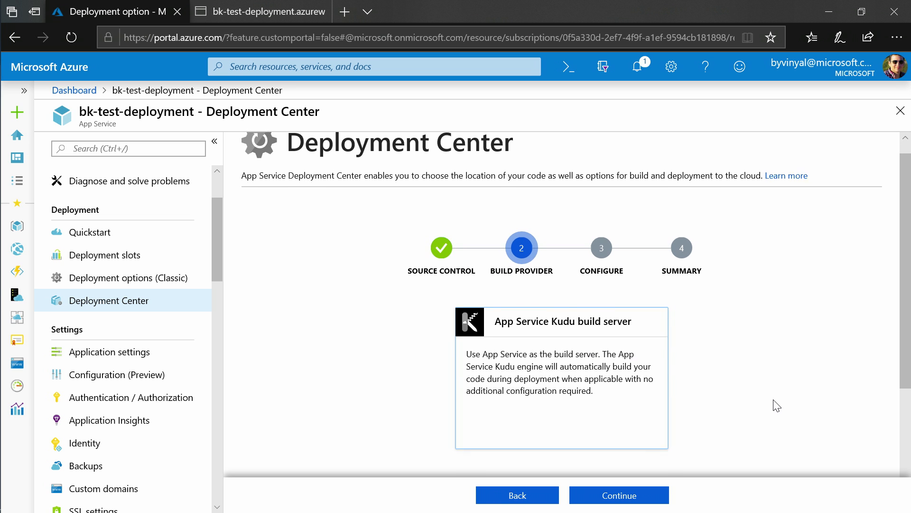
pyautogui.scroll(-3)
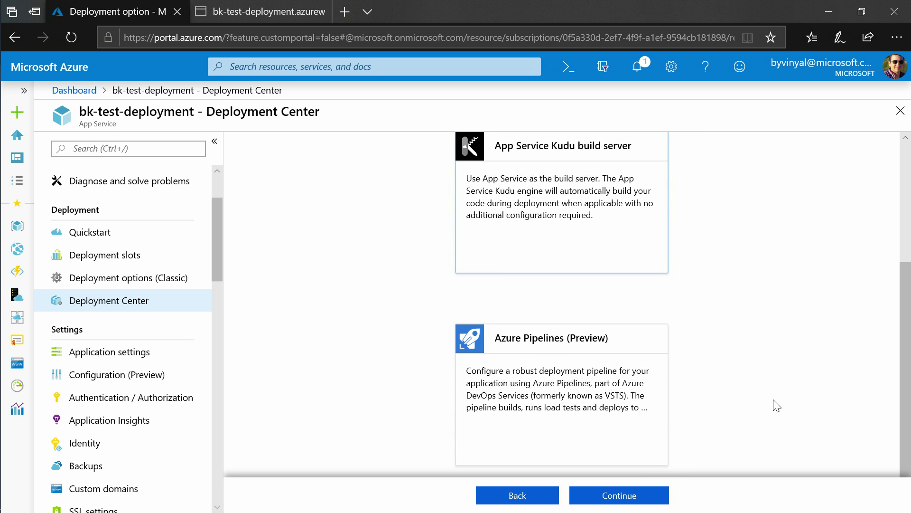